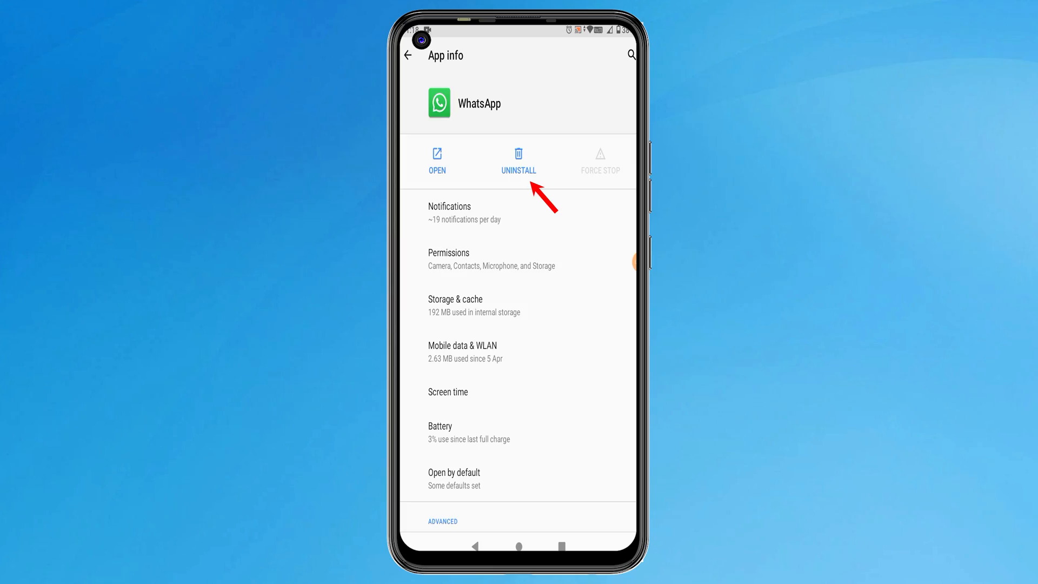
# Step: Uninstall WhatsApp, then reinstall WhatsApp Messenger from the Play Store
pyautogui.click(518, 161)
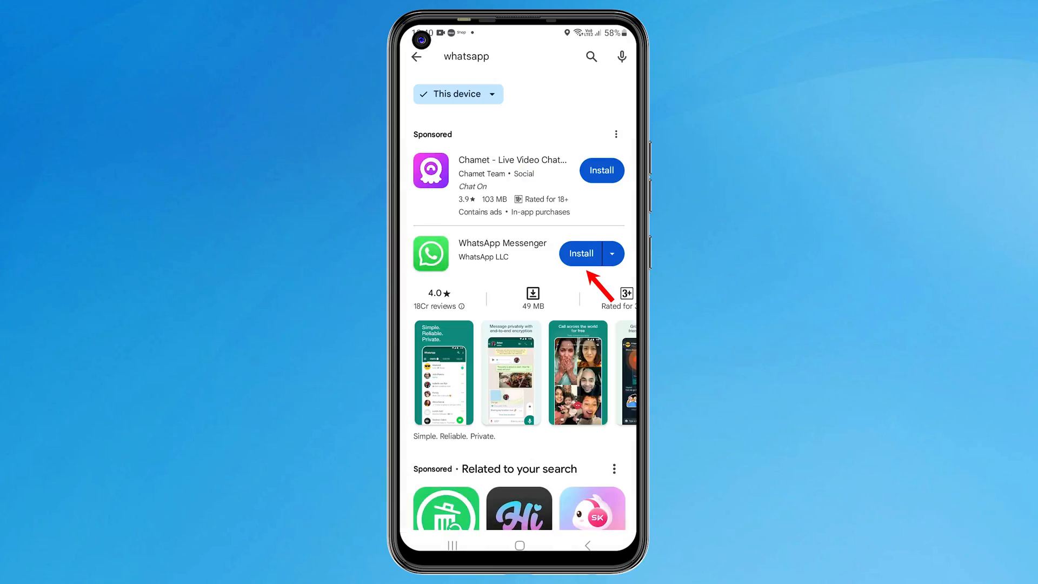
pyautogui.click(581, 253)
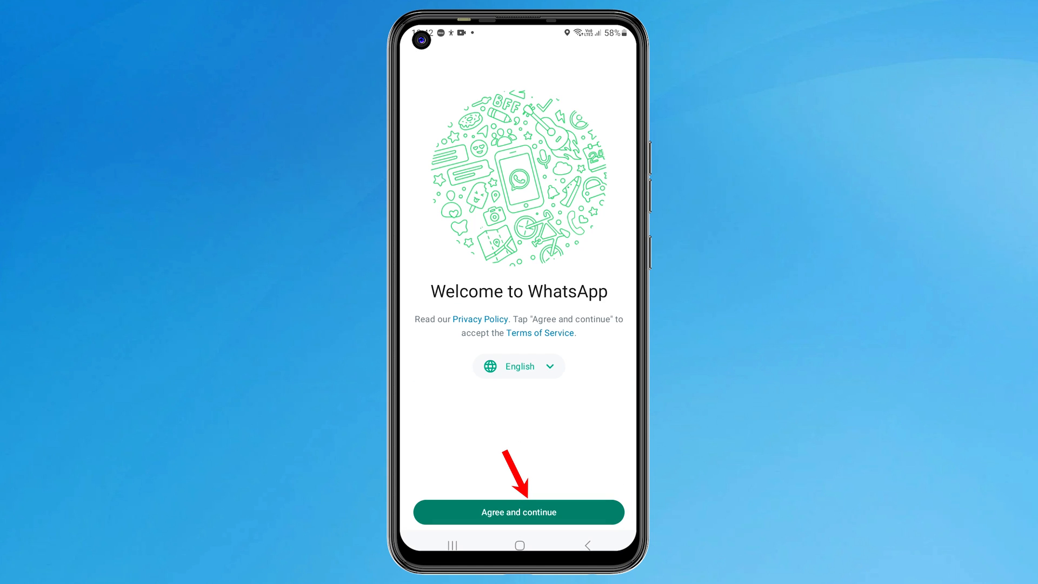
# Step: Agree to the terms, verify the phone number and allow contacts and media access
pyautogui.click(518, 512)
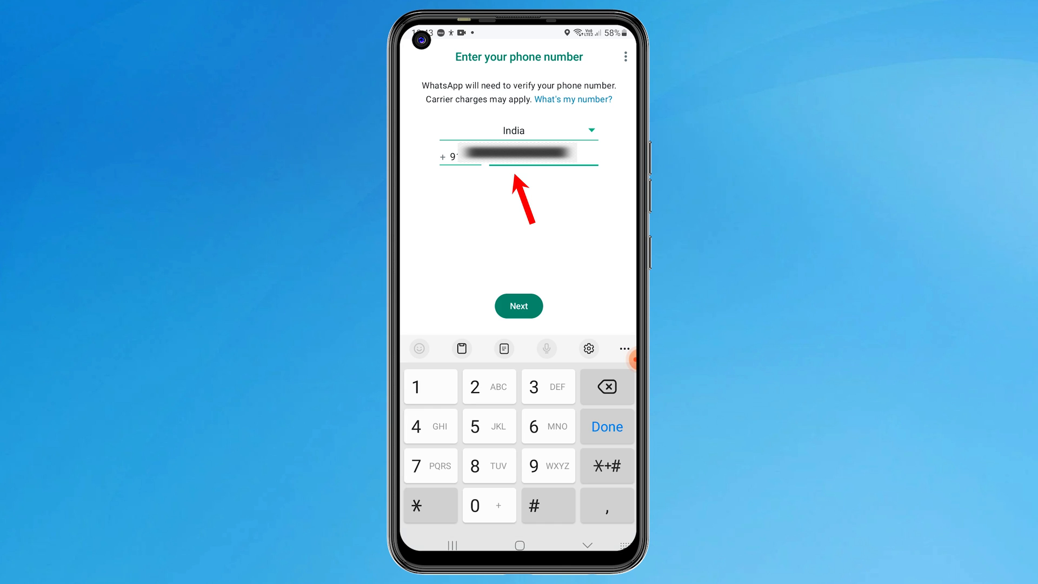
pyautogui.click(518, 306)
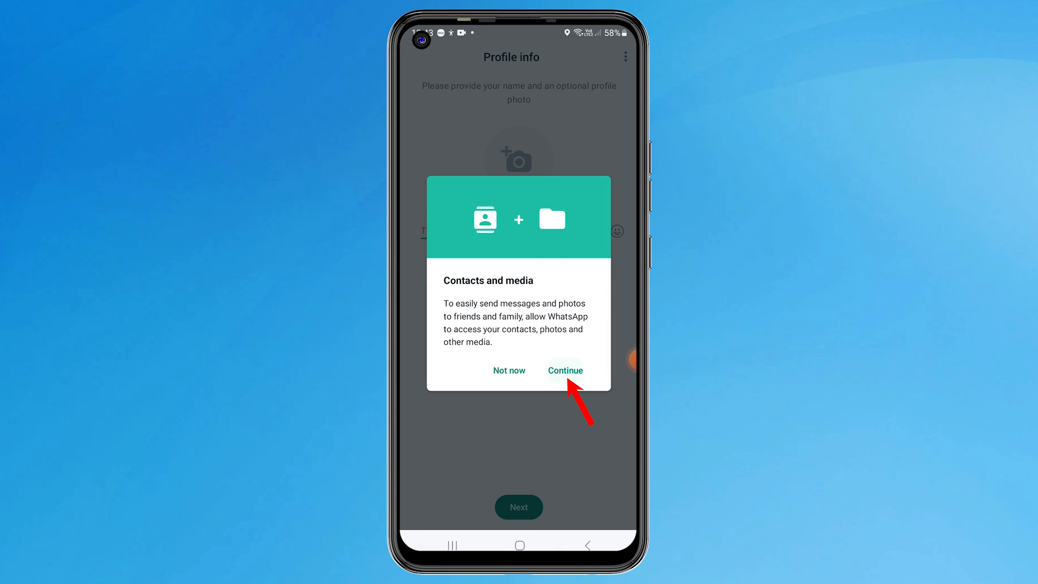
pyautogui.click(564, 369)
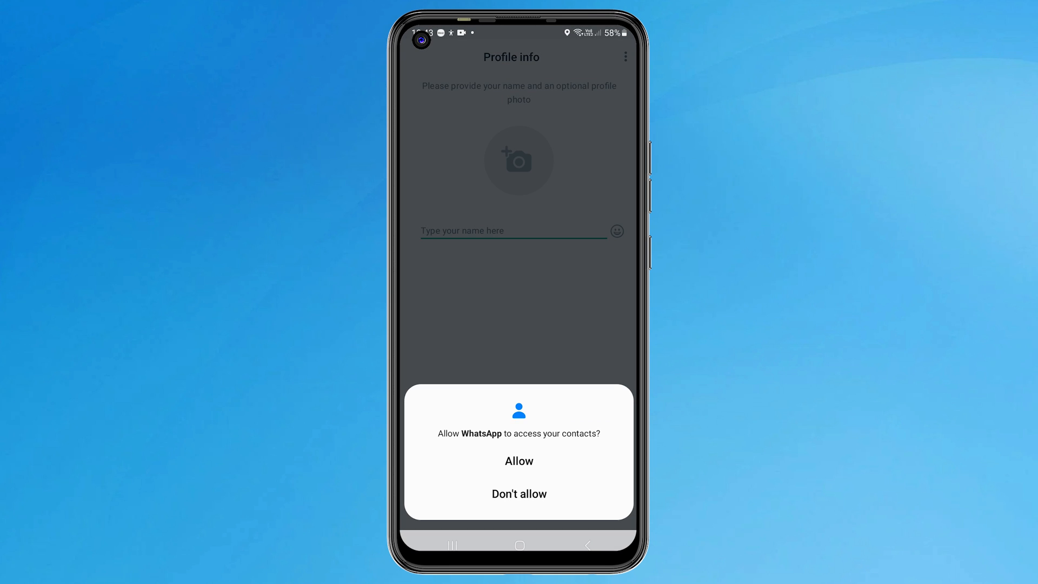
pyautogui.click(519, 461)
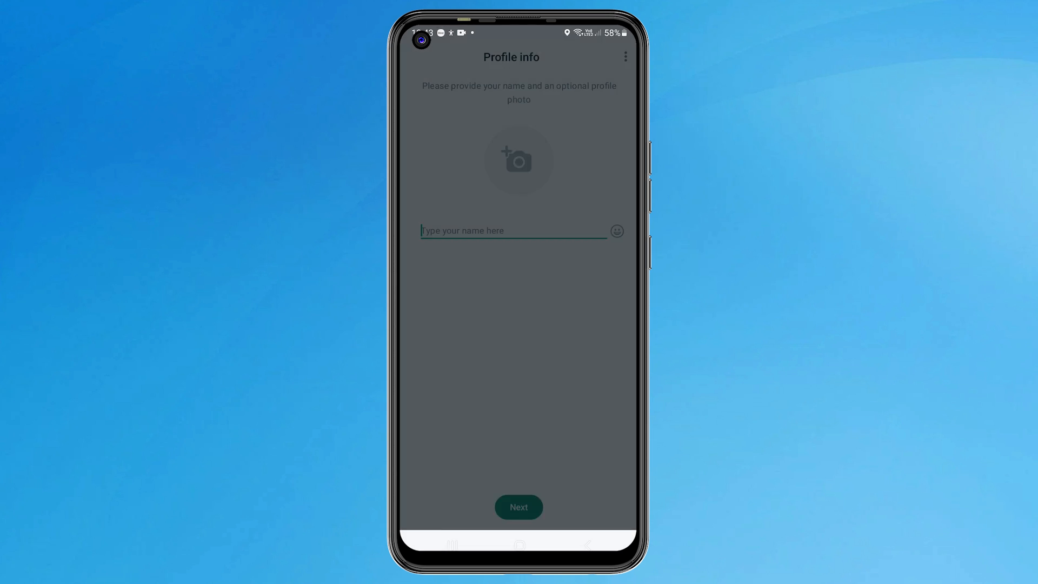
pyautogui.click(518, 507)
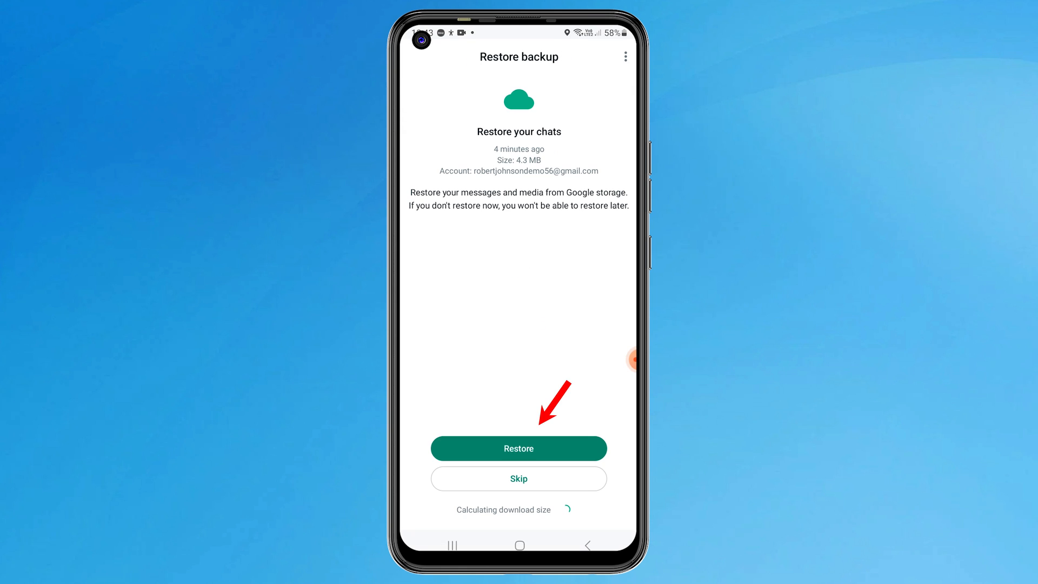
# Step: Restore the 484 messages from the Google backup and confirm the profile name
pyautogui.click(518, 447)
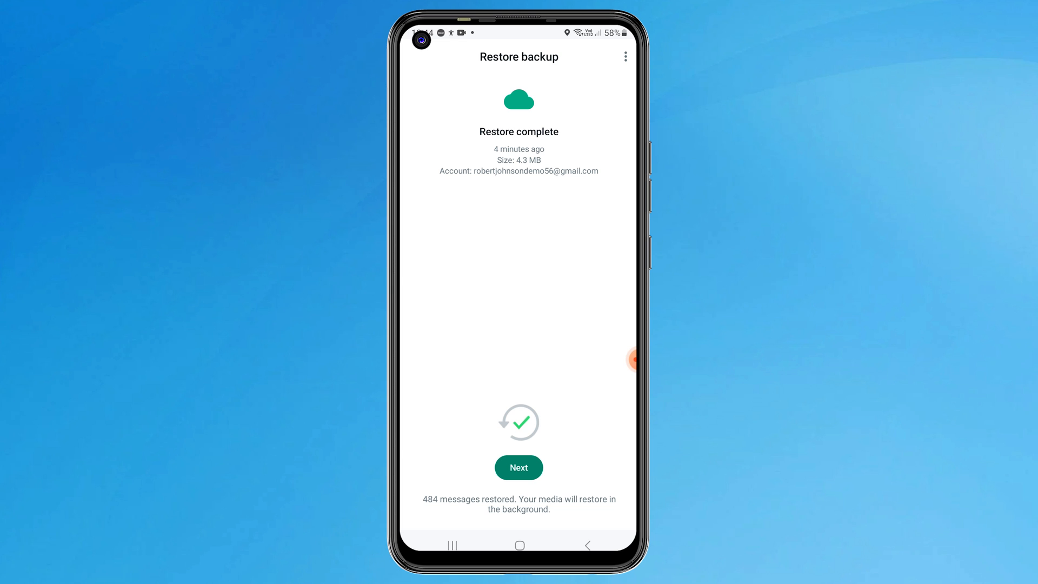
pyautogui.click(518, 468)
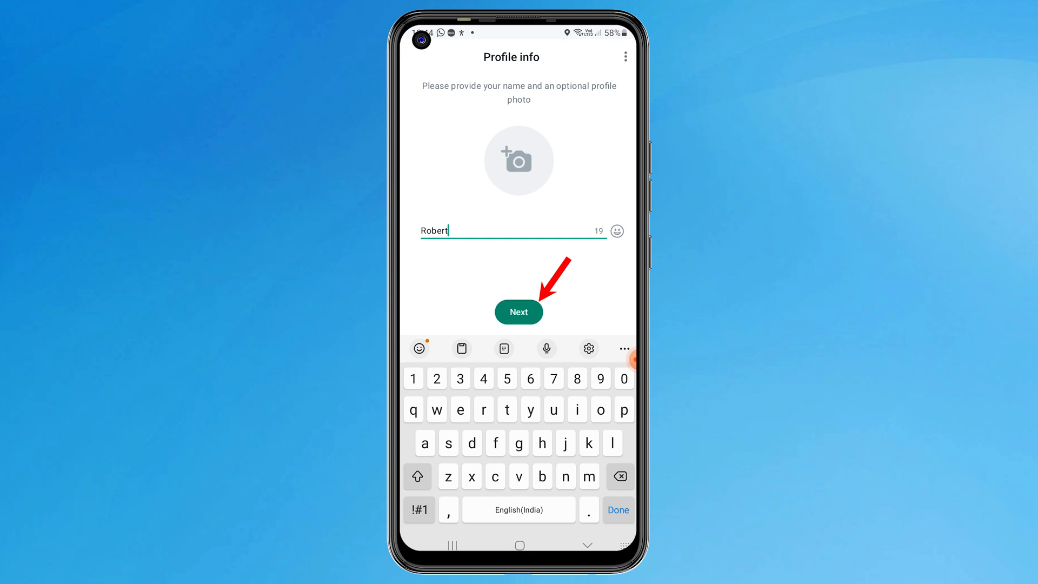
pyautogui.click(518, 312)
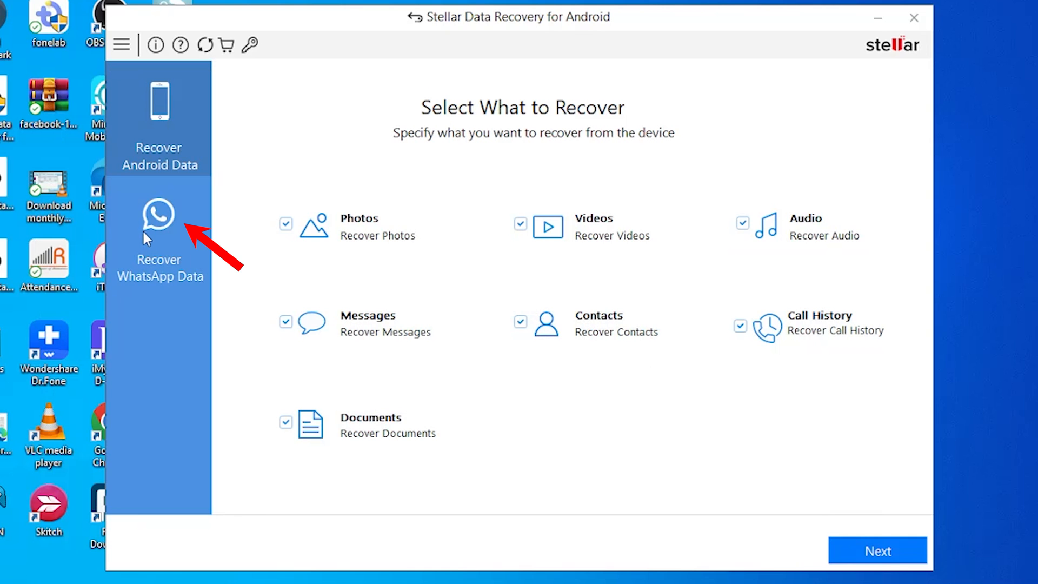
# Step: Choose Recover WhatsApp Data in Stellar's left pane
pyautogui.click(159, 238)
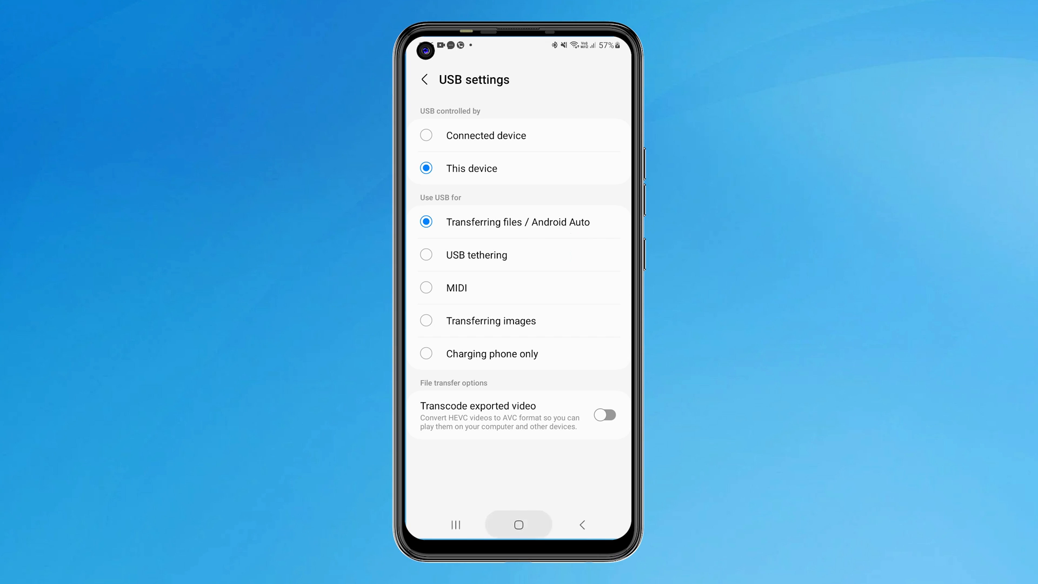
# Step: Unlock Developer options by tapping Build number in Software information
pyautogui.click(424, 79)
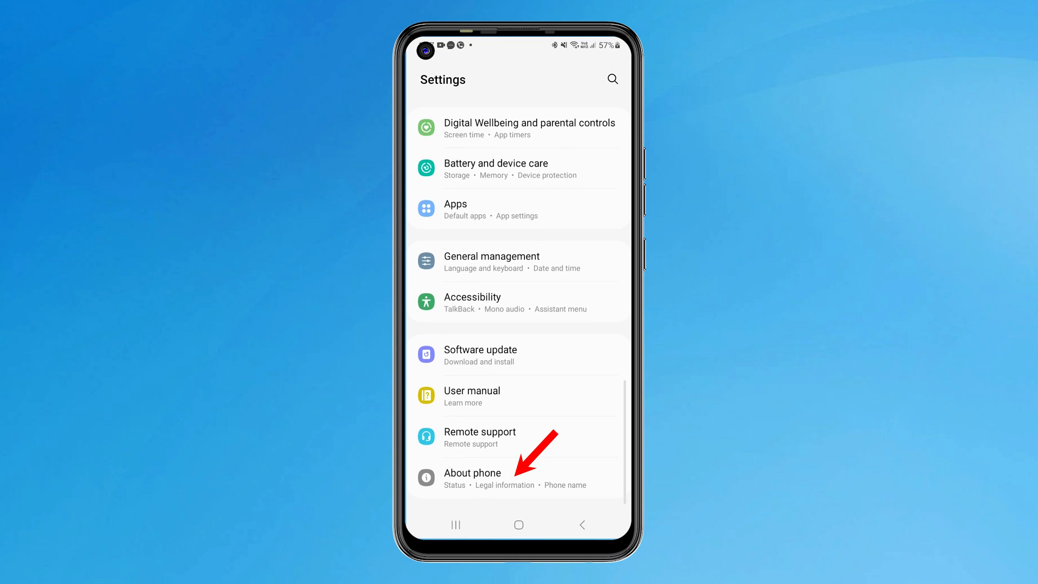
pyautogui.click(473, 472)
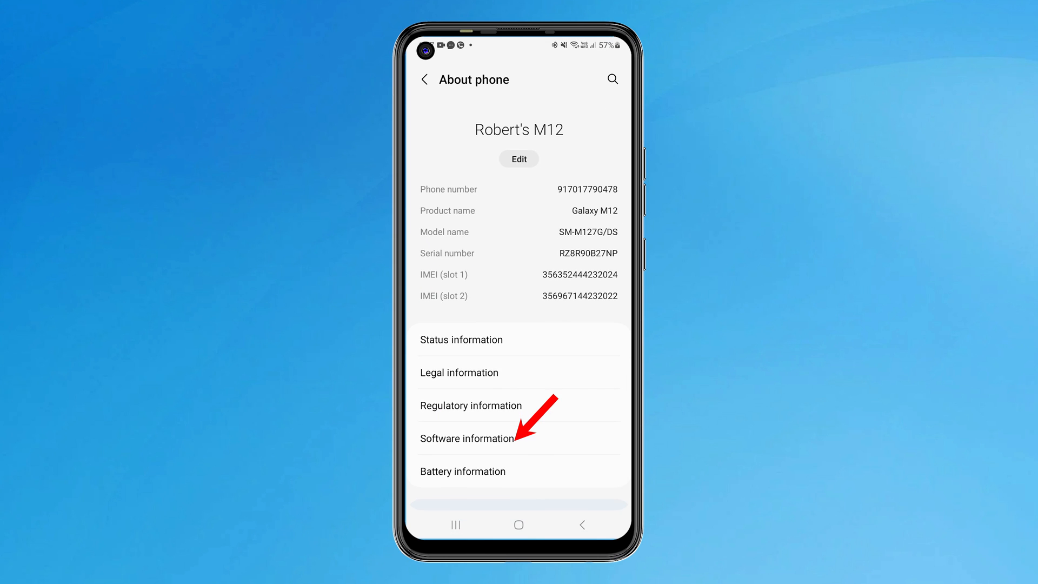
pyautogui.click(468, 438)
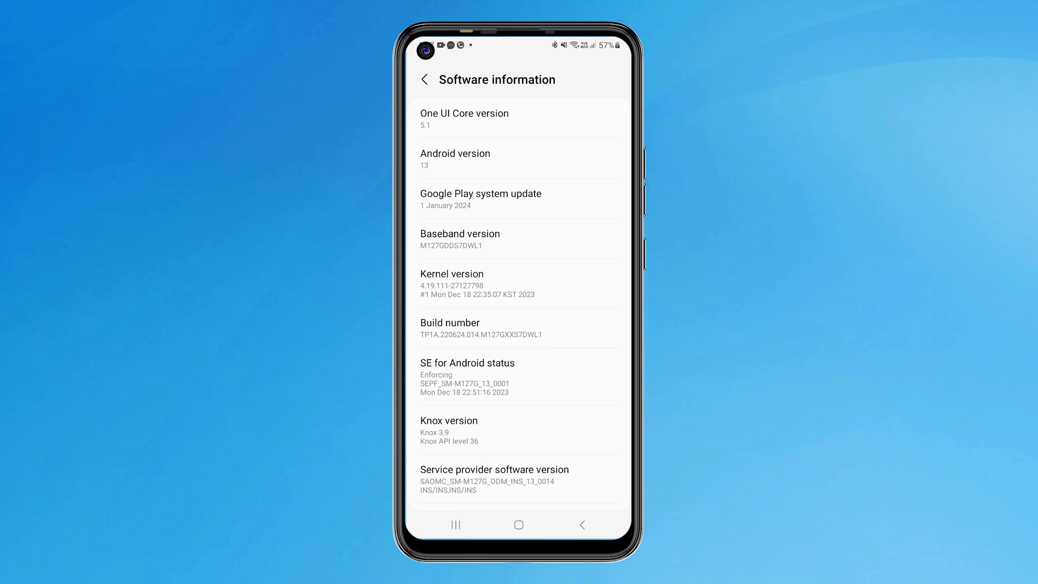
pyautogui.click(481, 327)
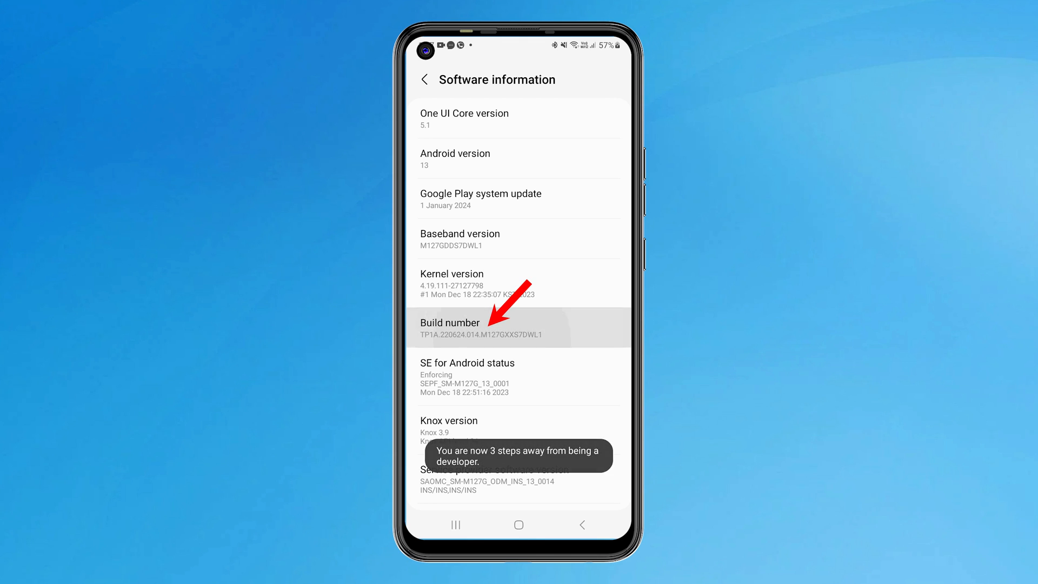
pyautogui.click(481, 328)
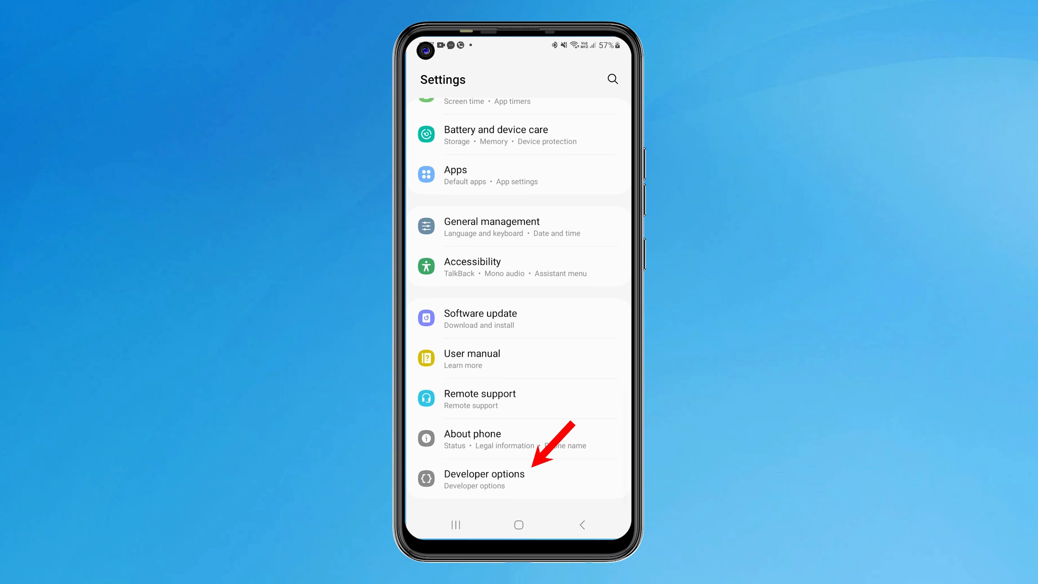
pyautogui.click(485, 479)
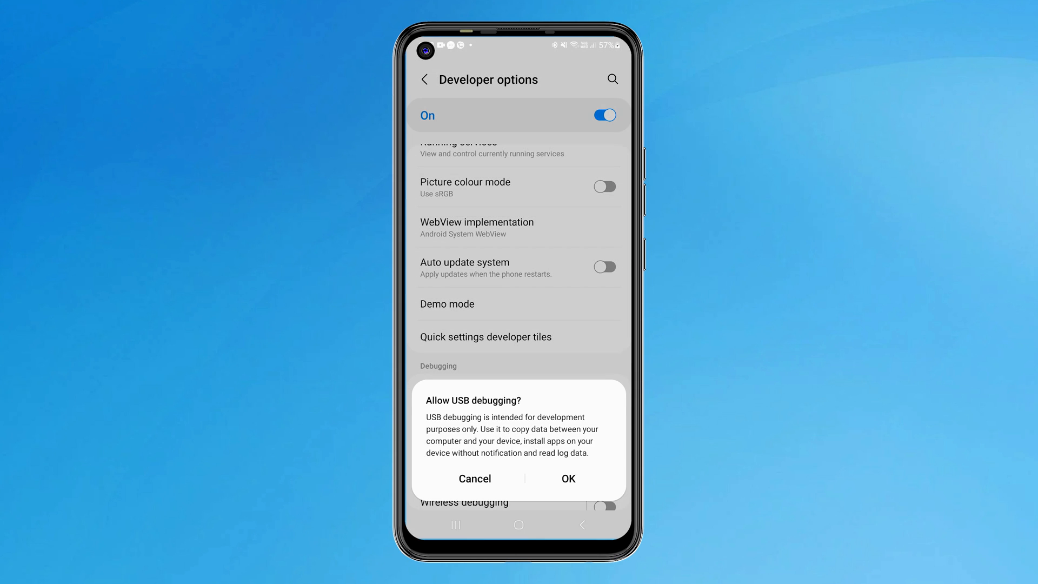
# Step: Turn on USB debugging and authorise this computer to access the phone
pyautogui.click(567, 478)
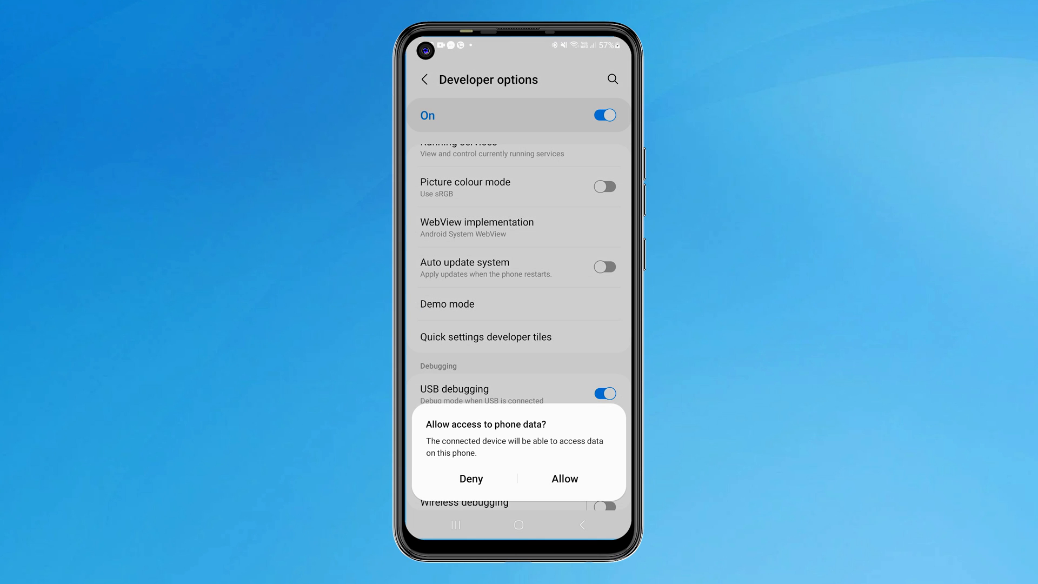
pyautogui.click(565, 478)
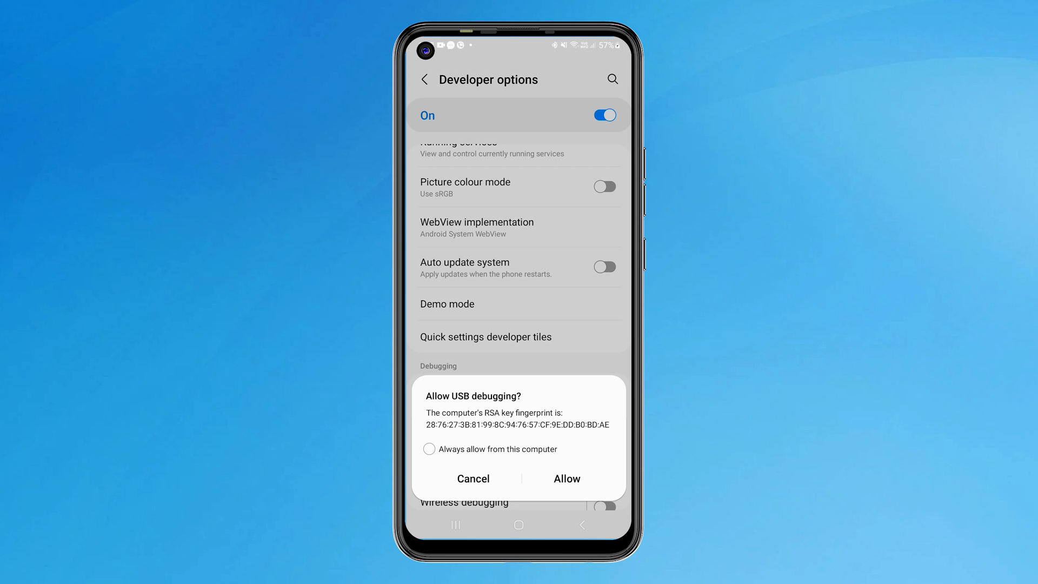
pyautogui.click(566, 478)
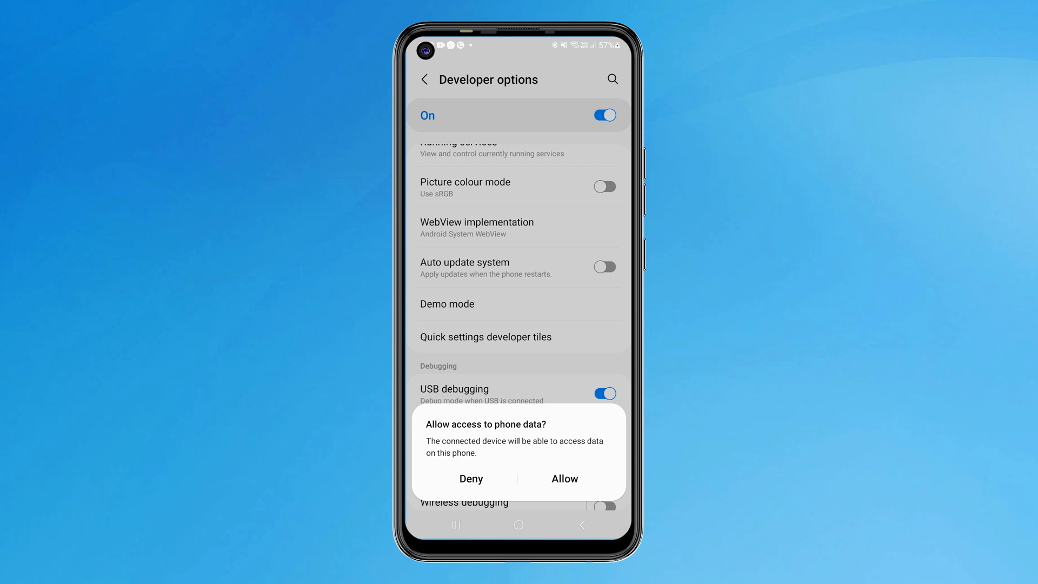
# Step: Allow phone data access and scan the connected phone for WhatsApp items
pyautogui.click(564, 478)
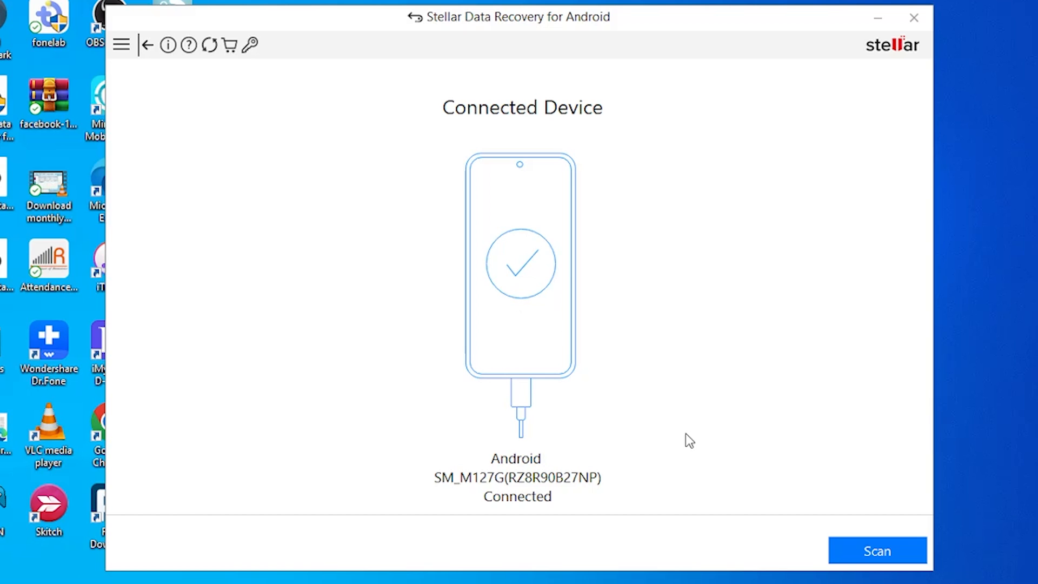
pyautogui.moveTo(887, 563)
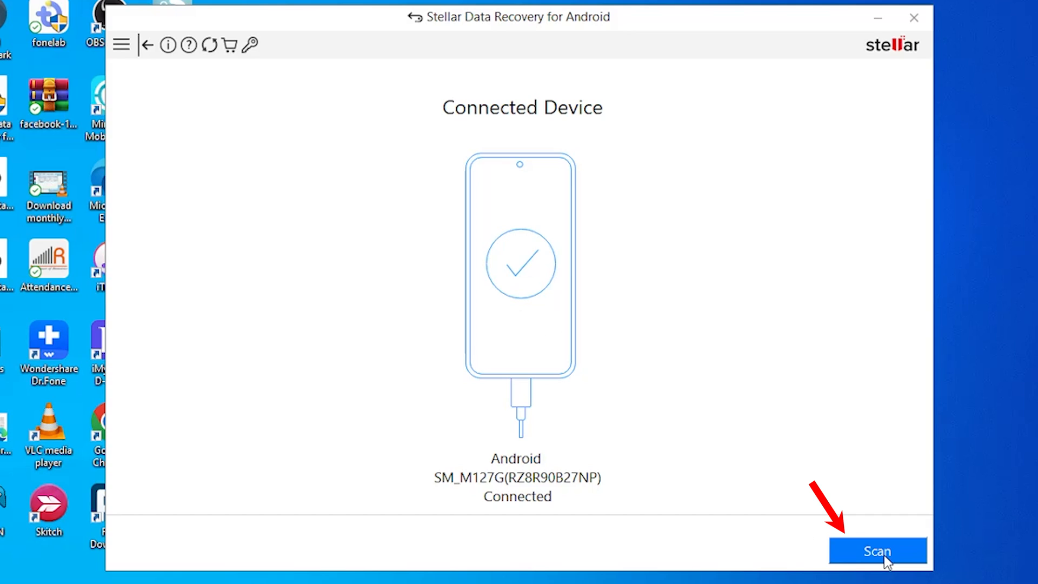
pyautogui.click(879, 551)
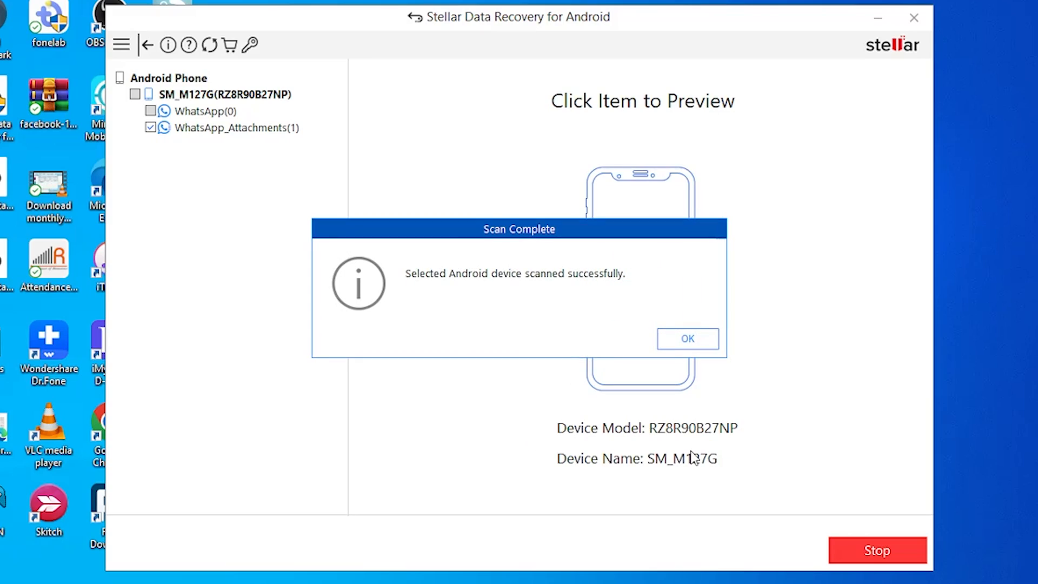
# Step: Preview the WhatsApp_Attachments item and save it to the computer
pyautogui.click(687, 339)
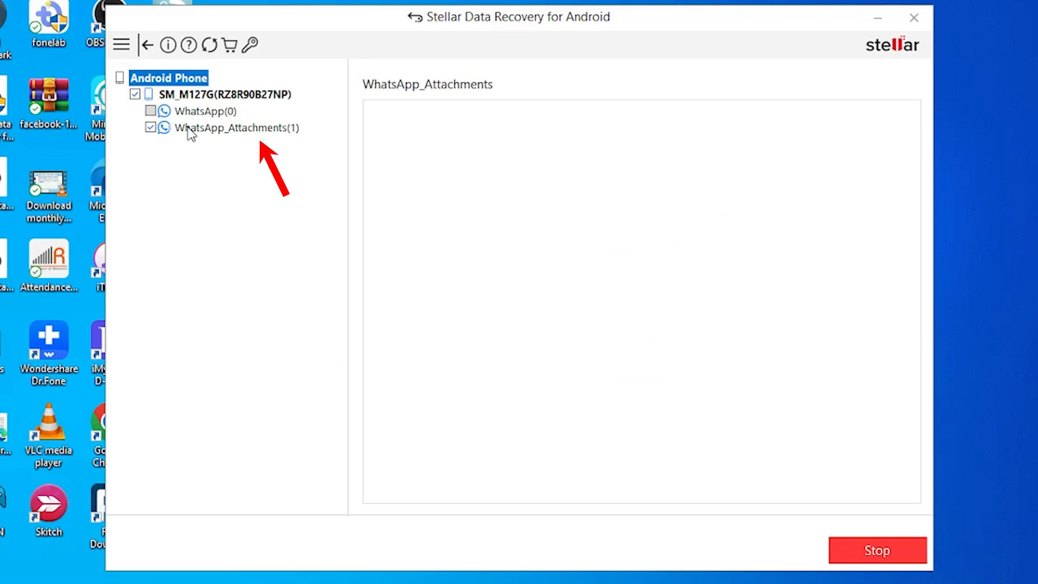
pyautogui.click(231, 128)
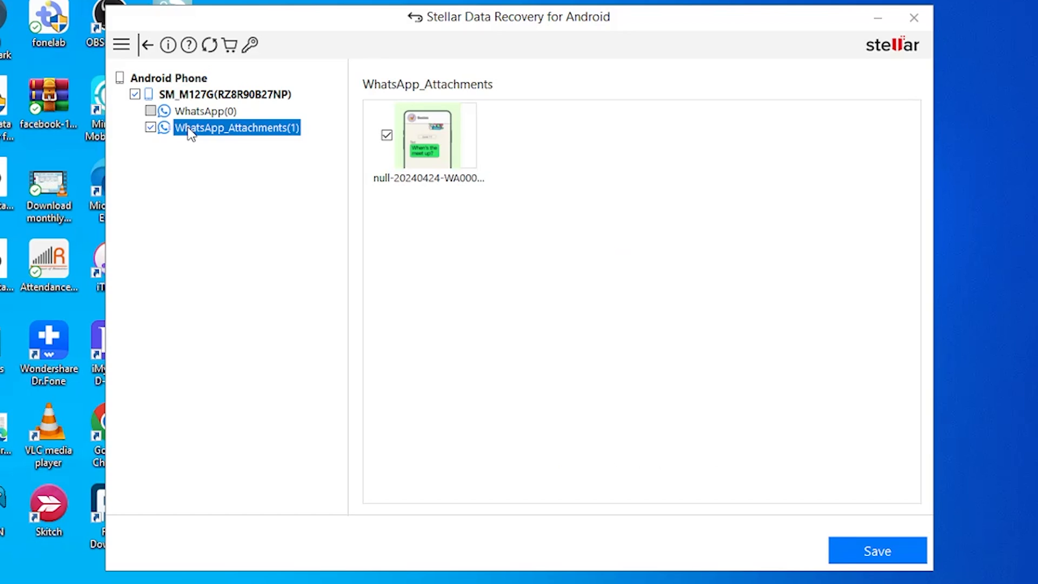
pyautogui.moveTo(193, 132)
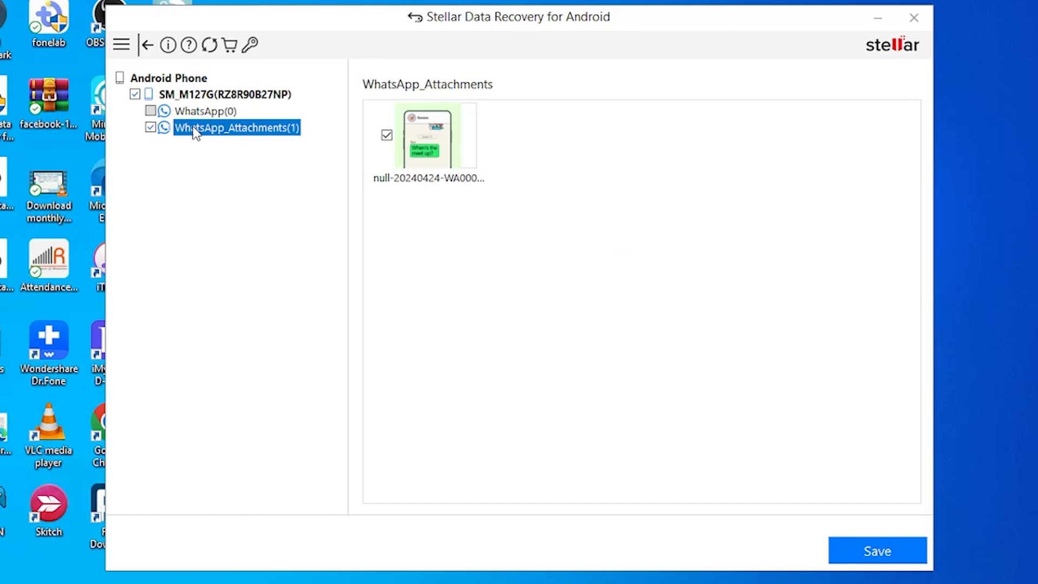
pyautogui.moveTo(415, 137)
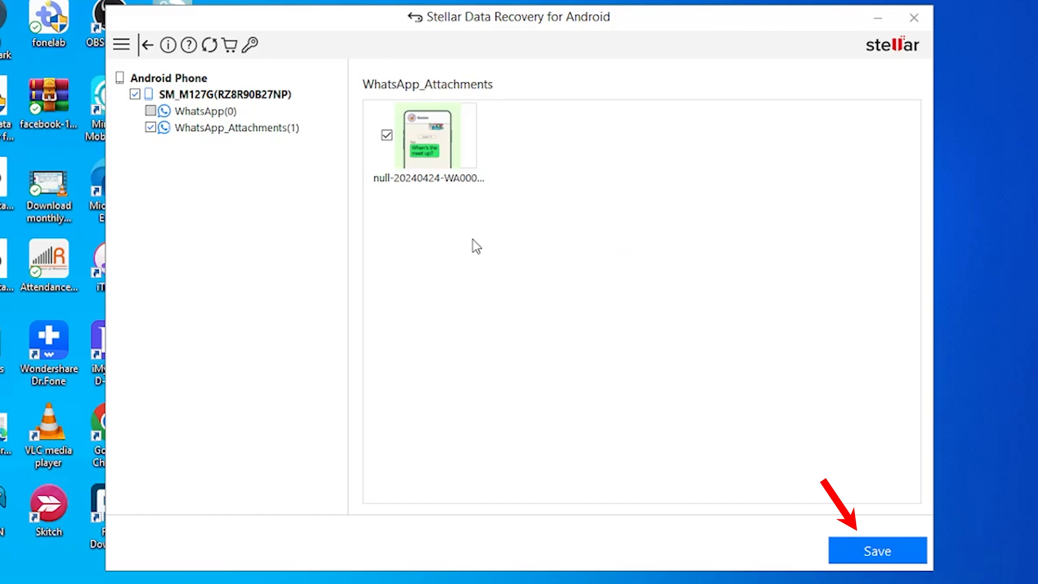
pyautogui.moveTo(190, 174)
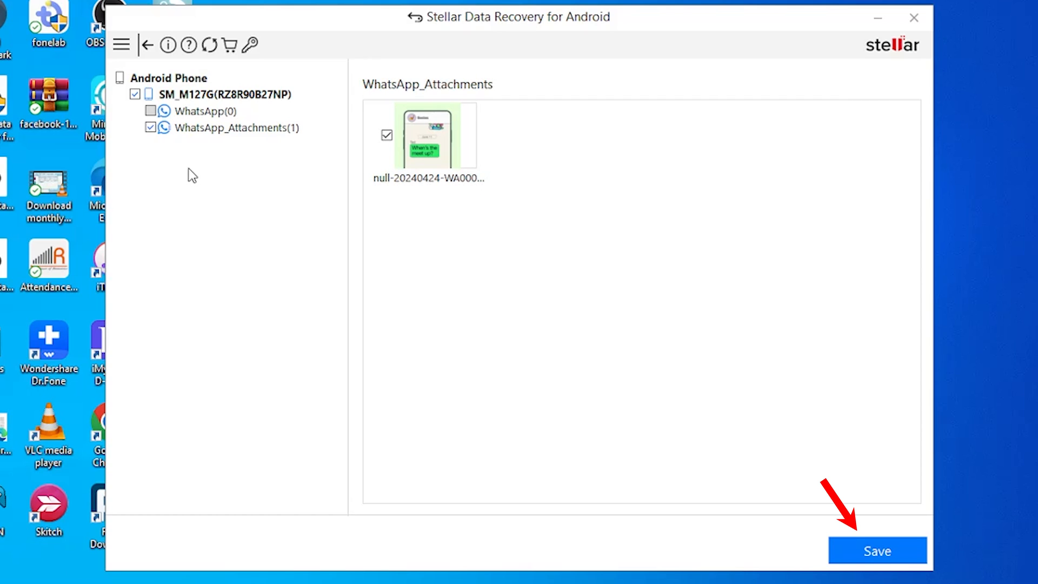
pyautogui.click(878, 550)
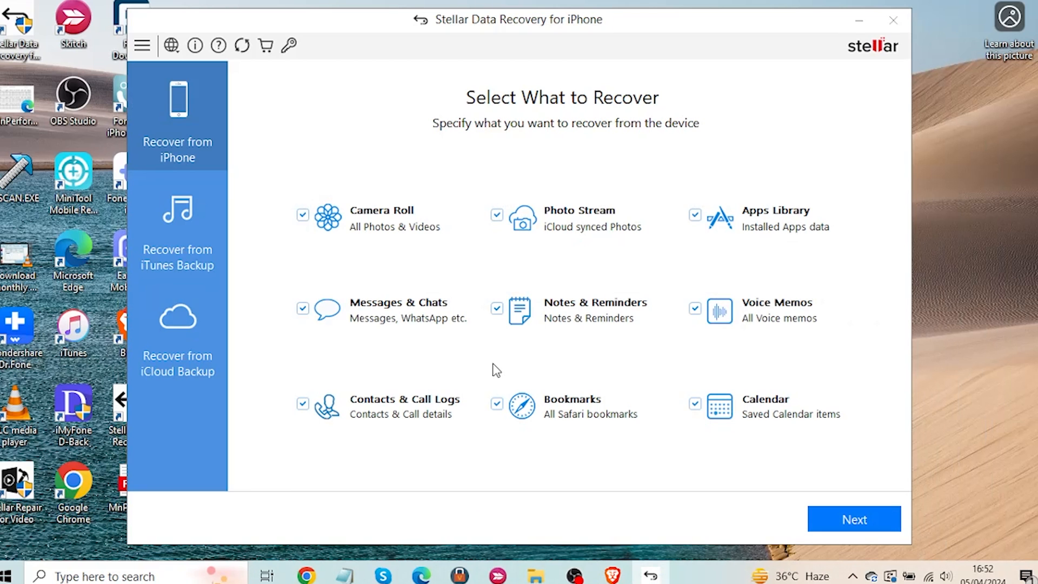
pyautogui.moveTo(196, 123)
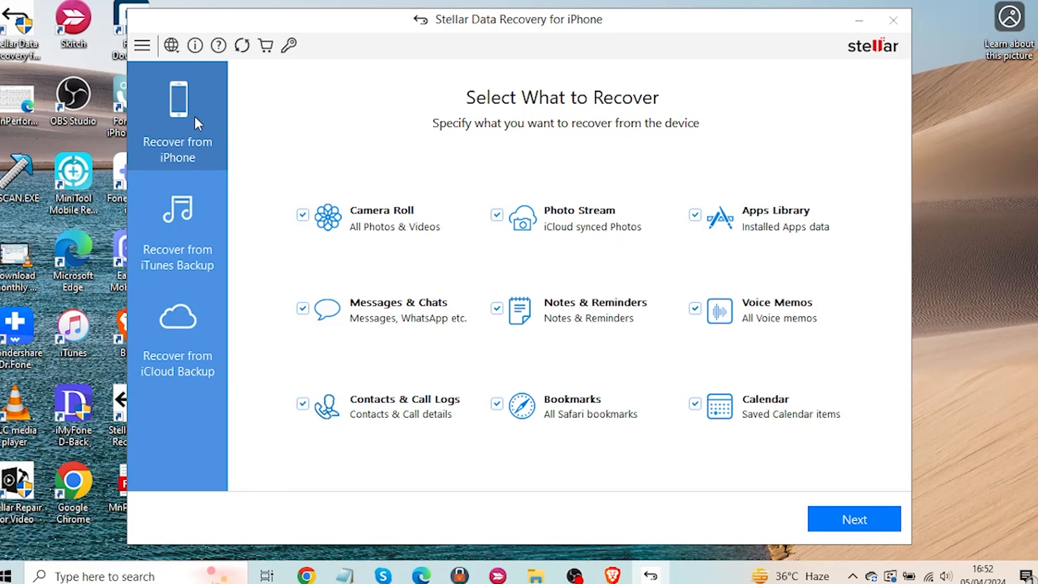